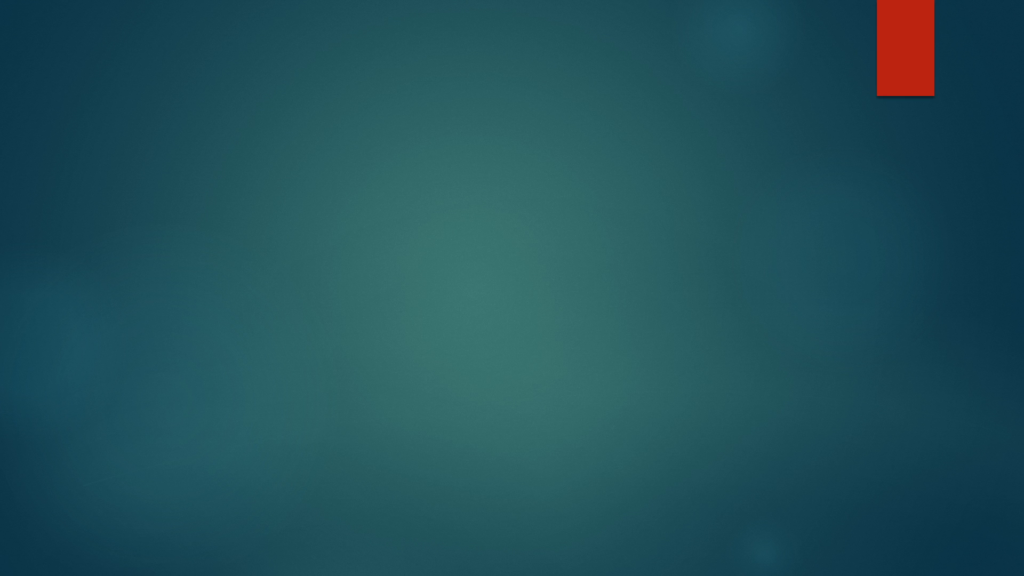
pyautogui.write('Weather Explained')
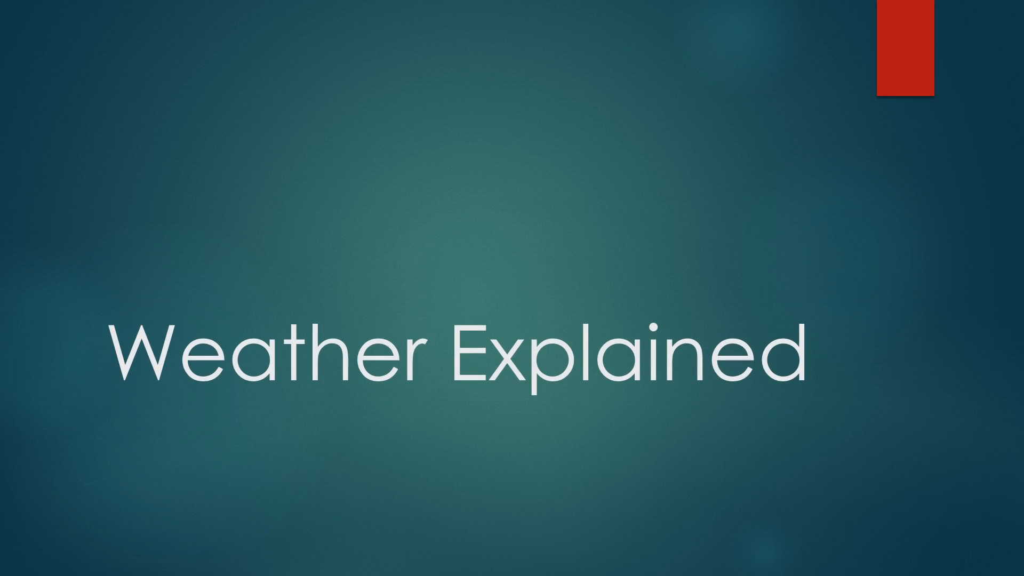